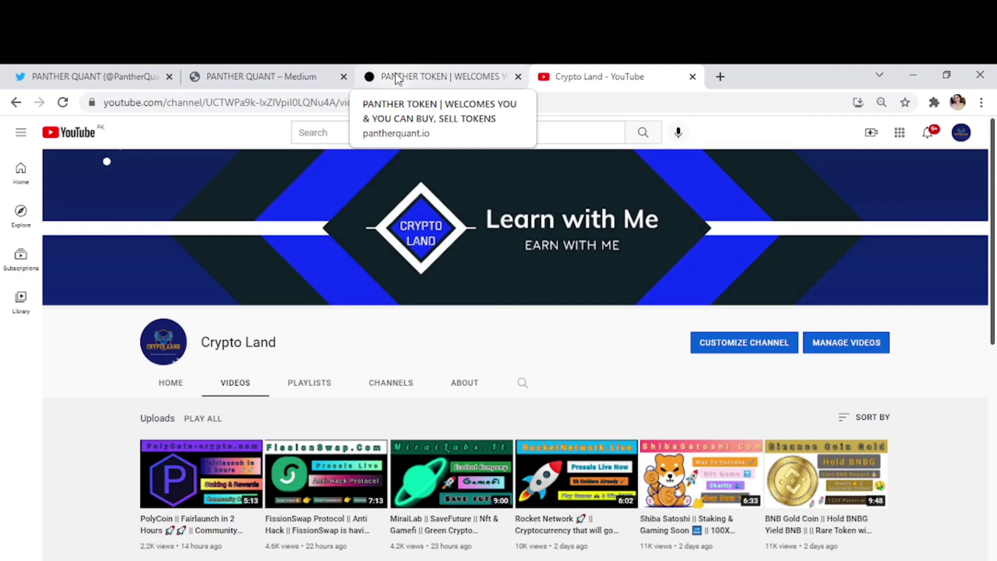
{"action": "mouse_move", "coordinate": [388, 246]}
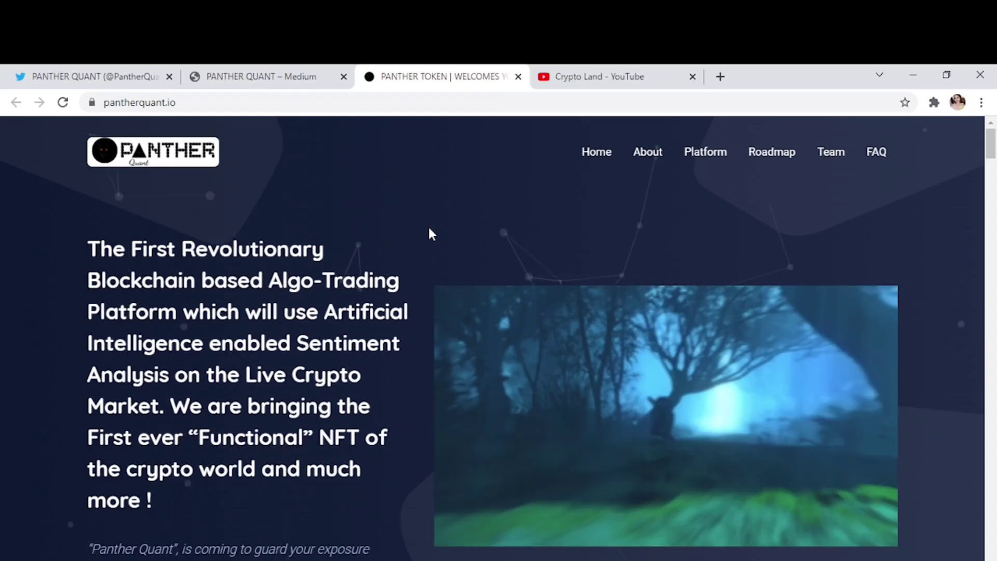
Step: Scroll down the homepage to the section on hedging crypto risks with AI sentiment analysis
{"action": "scroll", "scroll_direction": "down", "scroll_amount": 3}
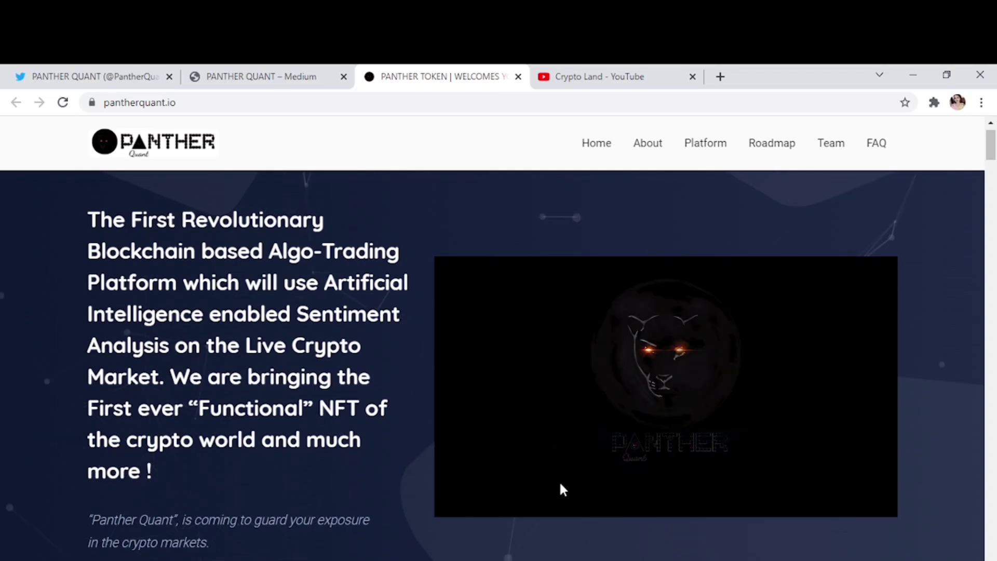
{"action": "scroll", "scroll_direction": "down", "scroll_amount": 3}
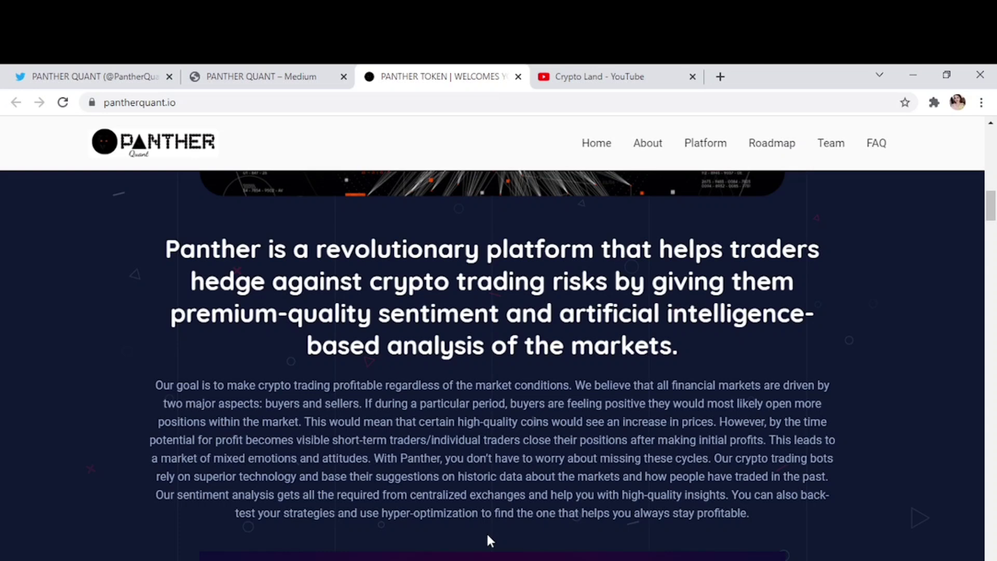
{"action": "mouse_move", "coordinate": [899, 504]}
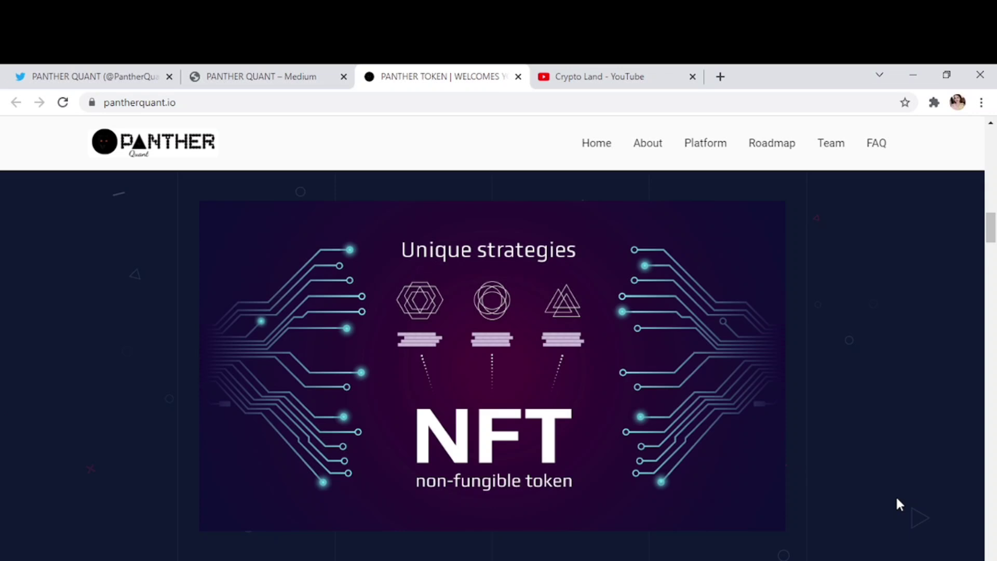
Step: Scroll past the X-Factor NFT section to the Platform section for traders
{"action": "scroll", "scroll_direction": "down", "scroll_amount": 3}
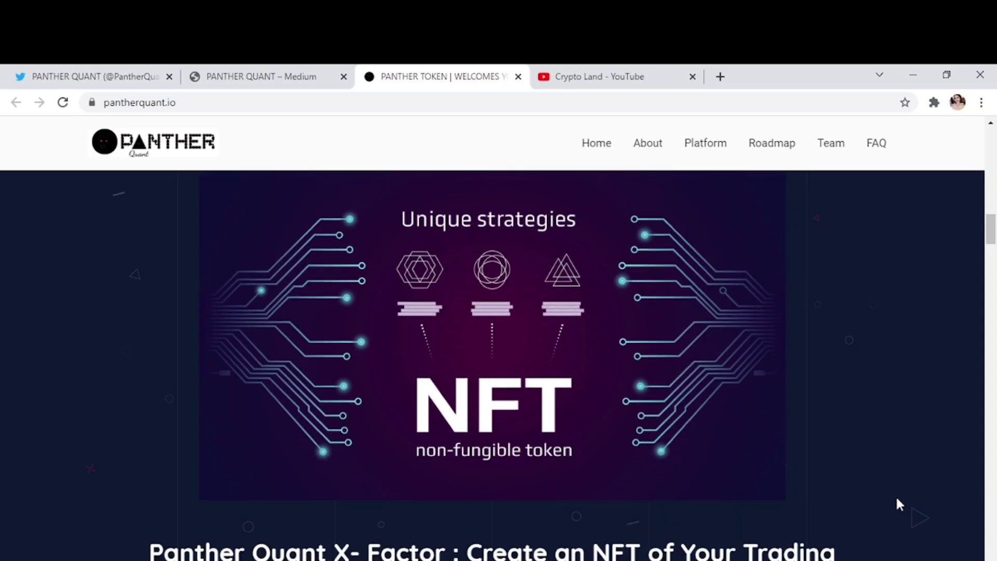
{"action": "scroll", "scroll_direction": "down", "scroll_amount": 3}
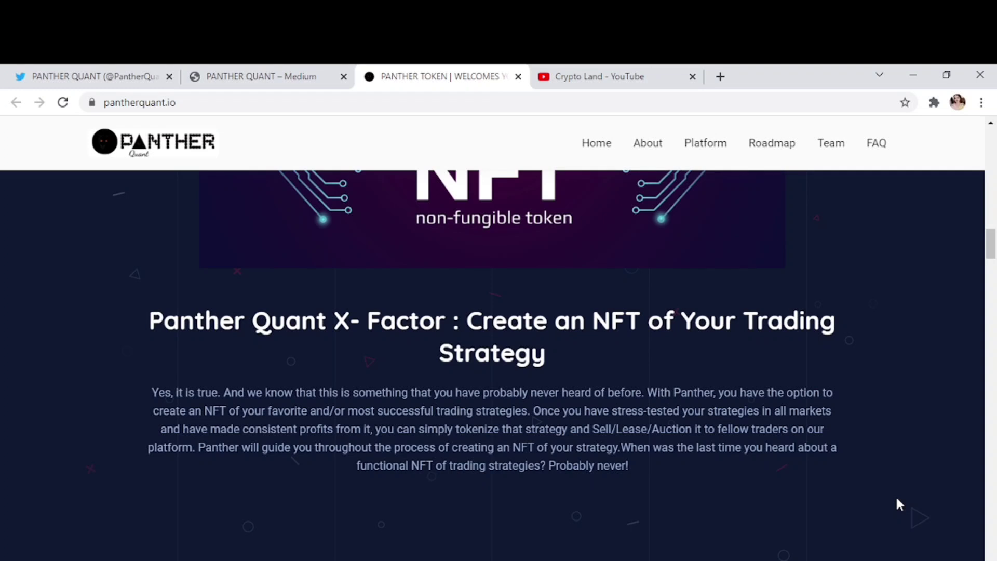
{"action": "scroll", "scroll_direction": "down", "scroll_amount": 3}
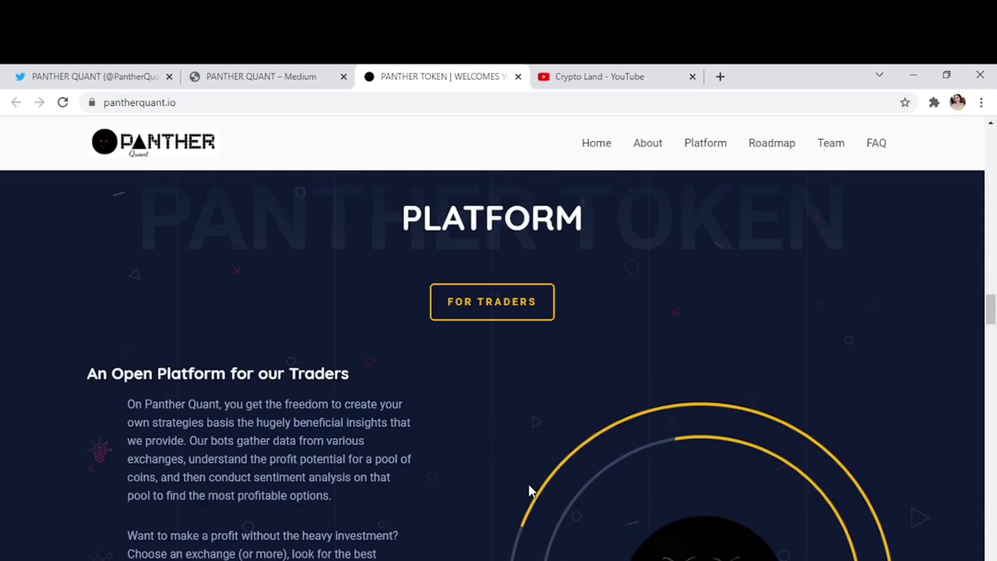
Step: Scroll through the platform feature list to the Roadmap's major goals and 2020 milestone
{"action": "scroll", "scroll_direction": "down", "scroll_amount": 3}
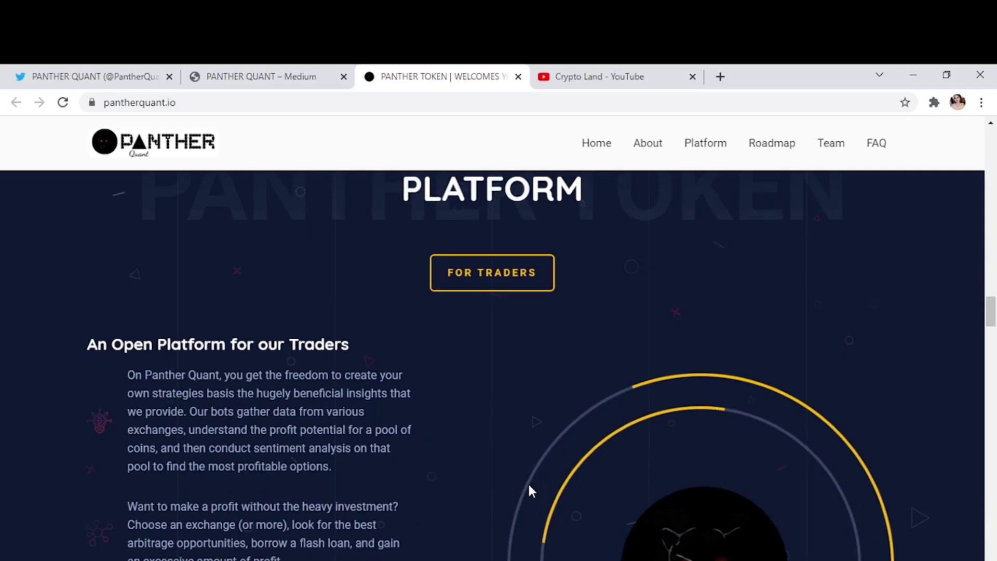
{"action": "scroll", "scroll_direction": "down", "scroll_amount": 3}
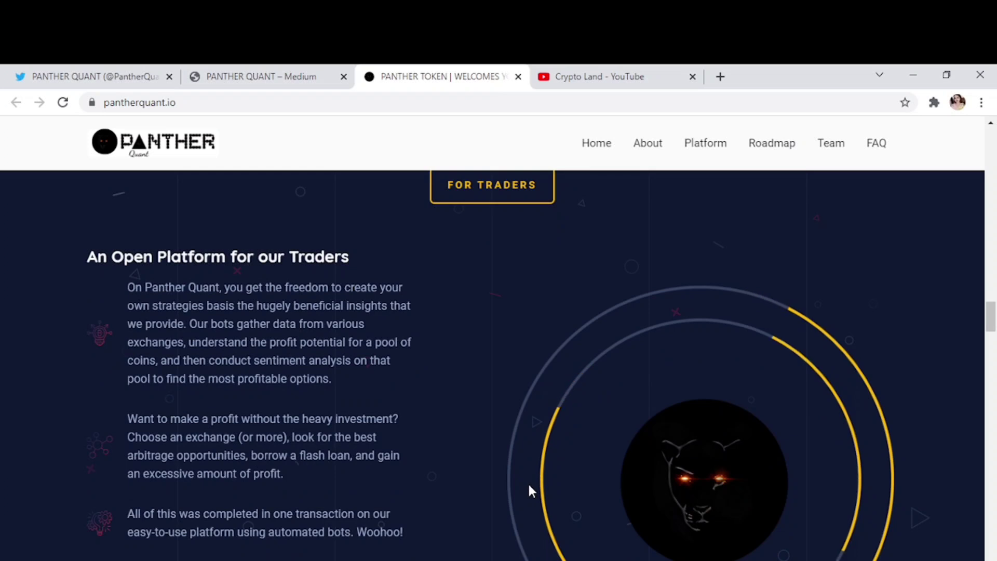
{"action": "scroll", "scroll_direction": "down", "scroll_amount": 3}
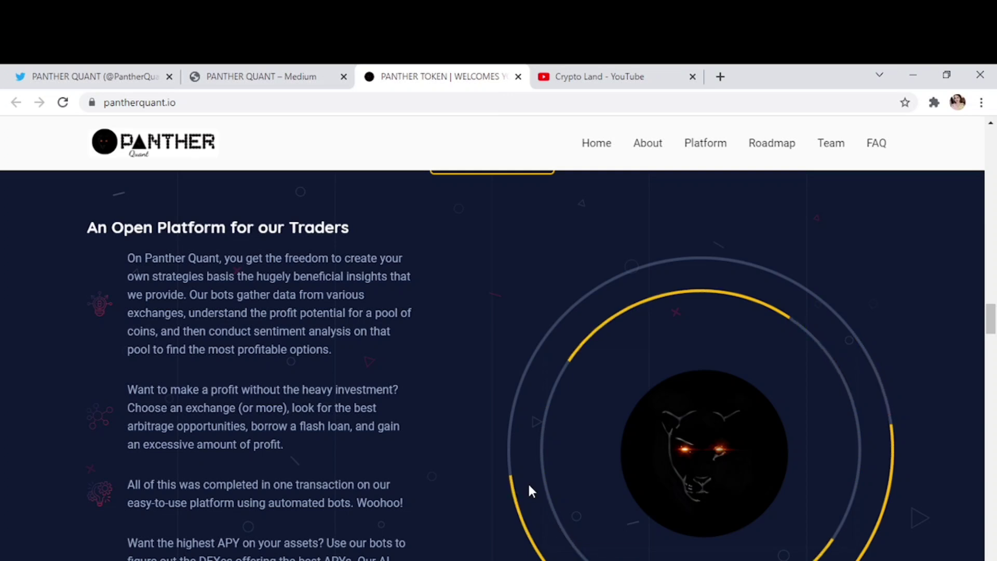
{"action": "scroll", "scroll_direction": "down", "scroll_amount": 3}
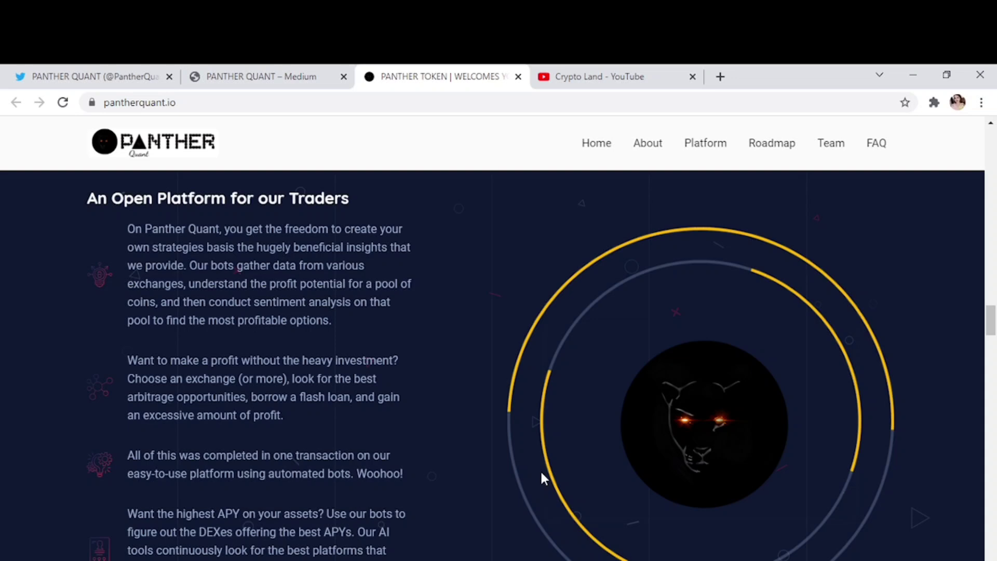
{"action": "scroll", "scroll_direction": "down", "scroll_amount": 3}
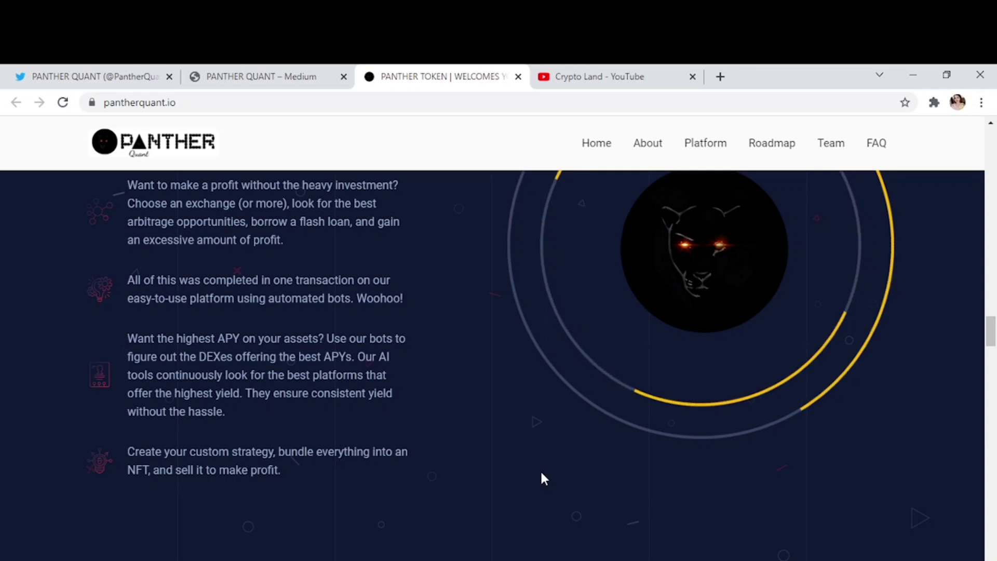
{"action": "scroll", "scroll_direction": "down", "scroll_amount": 3}
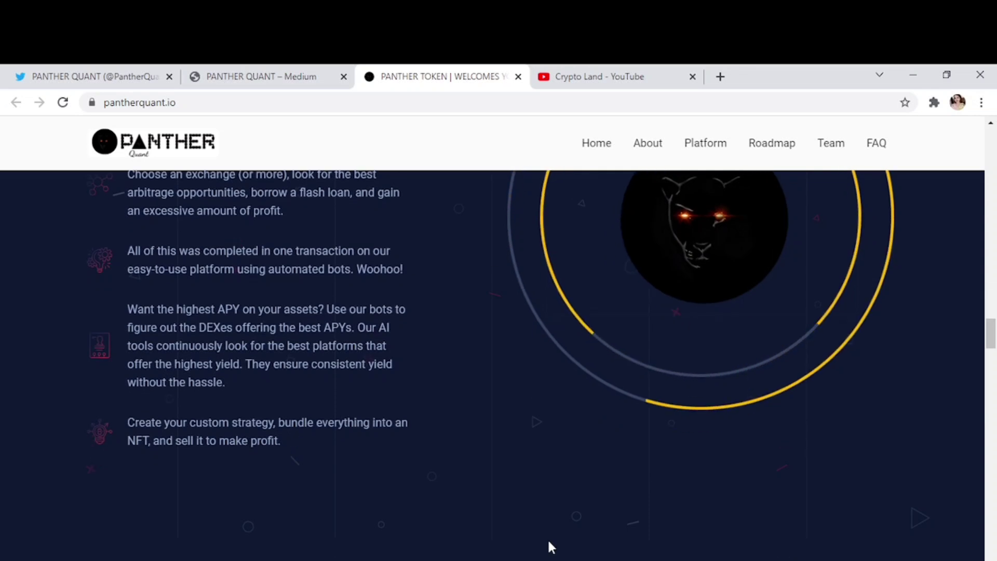
{"action": "scroll", "scroll_direction": "down", "scroll_amount": 3}
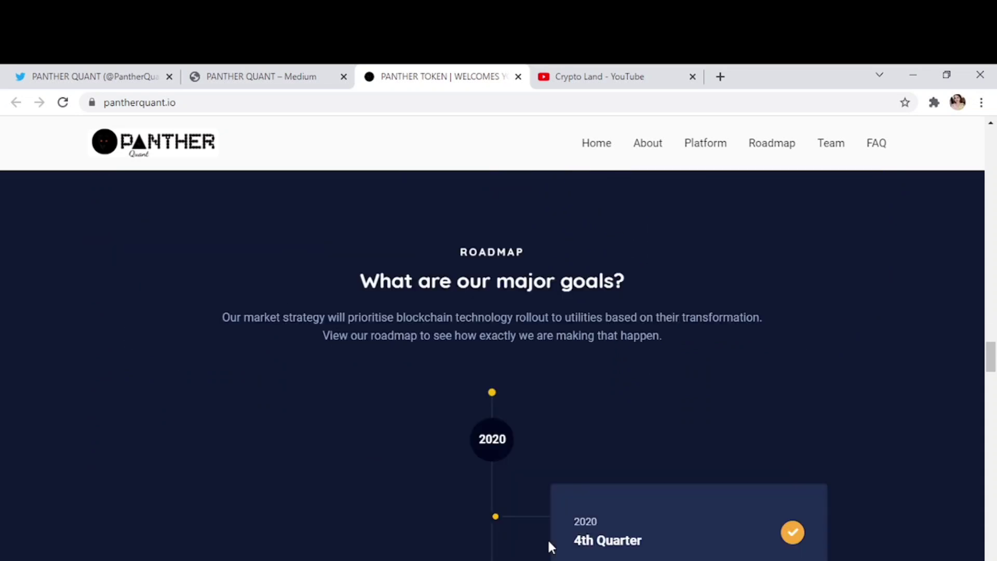
Step: Scroll through the 2021 Q4 and 2022 Q1–Q3 roadmap cards to the article cards
{"action": "scroll", "scroll_direction": "down", "scroll_amount": 3}
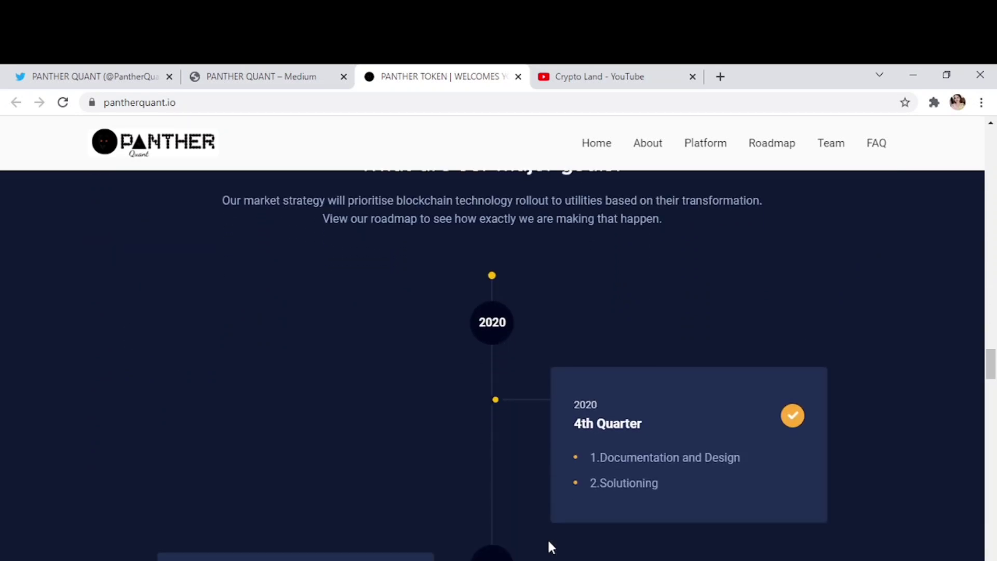
{"action": "scroll", "scroll_direction": "down", "scroll_amount": 3}
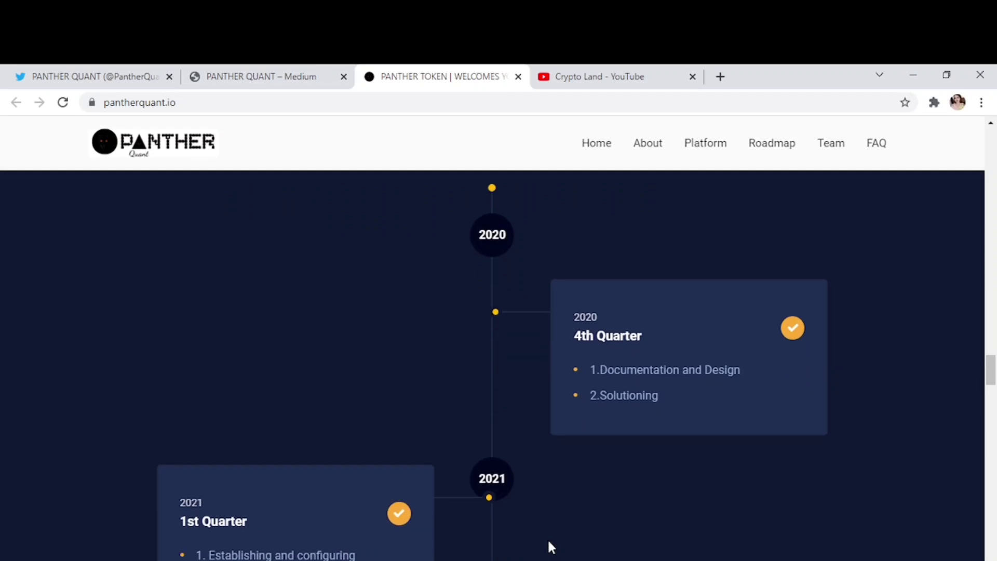
{"action": "scroll", "scroll_direction": "down", "scroll_amount": 3}
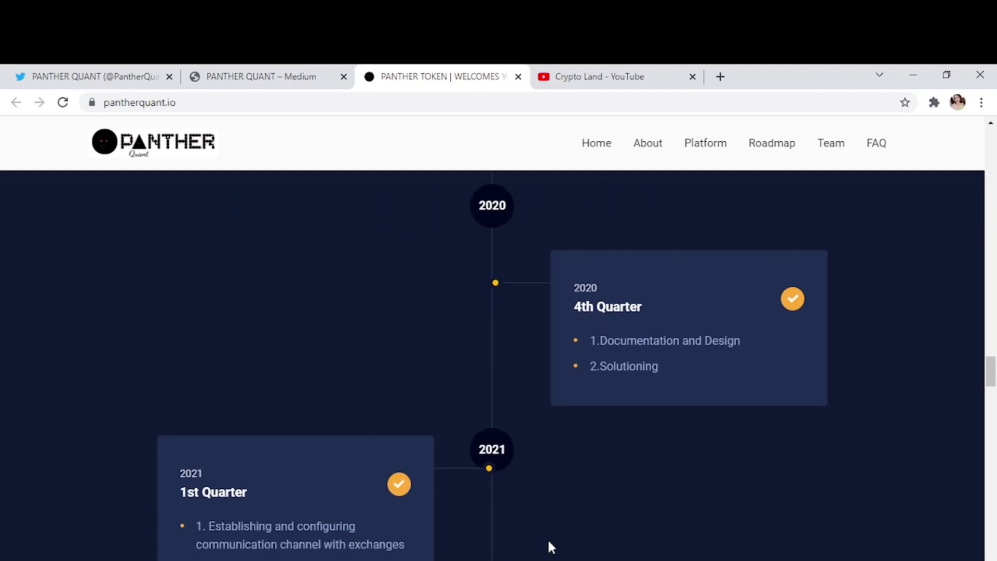
{"action": "scroll", "scroll_direction": "down", "scroll_amount": 3}
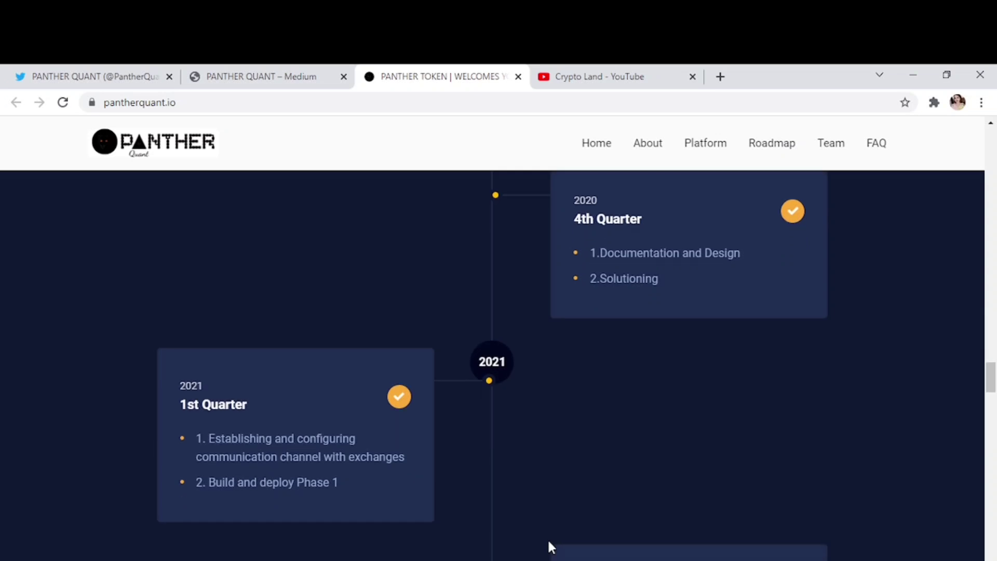
{"action": "scroll", "scroll_direction": "down", "scroll_amount": 3}
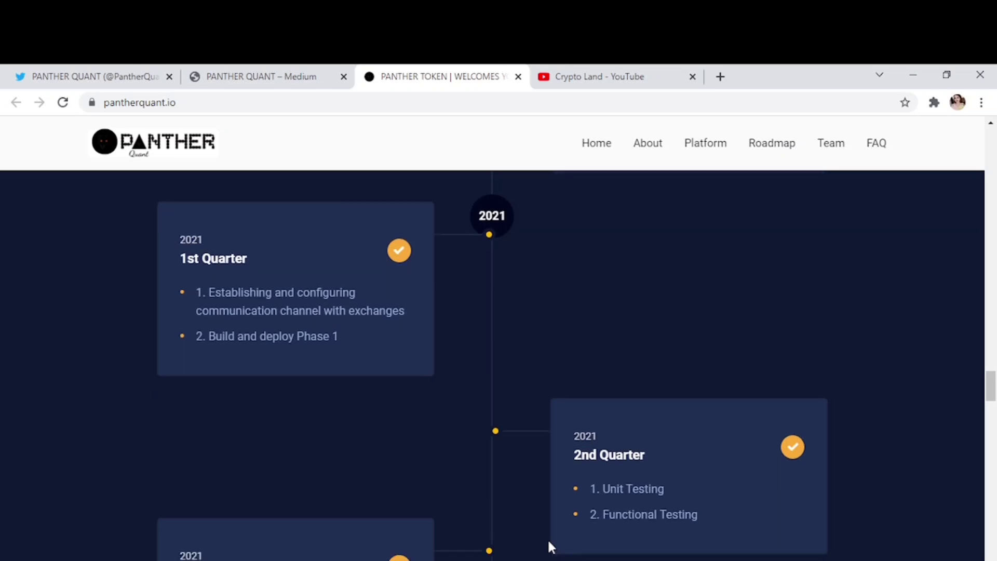
{"action": "scroll", "scroll_direction": "down", "scroll_amount": 3}
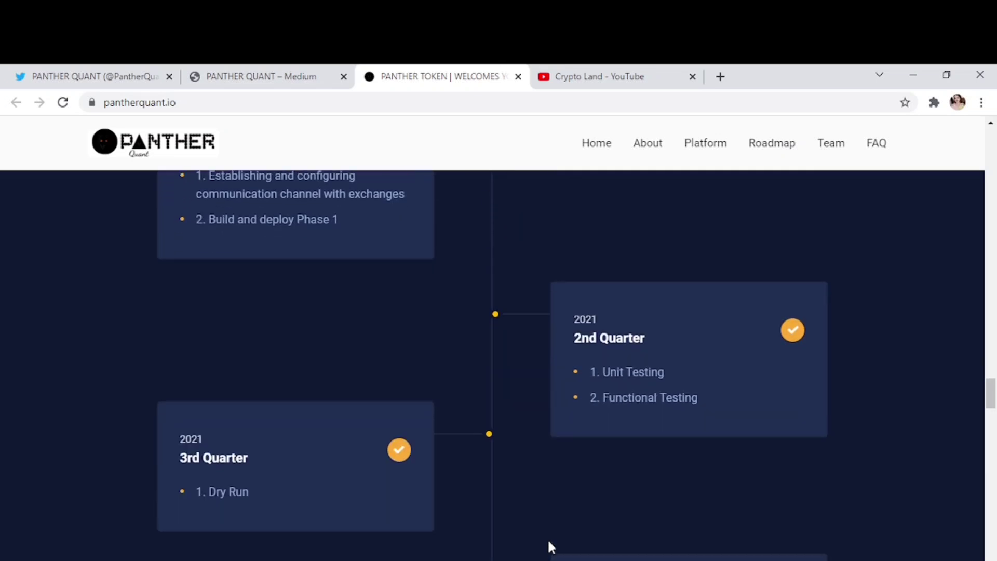
{"action": "scroll", "scroll_direction": "down", "scroll_amount": 3}
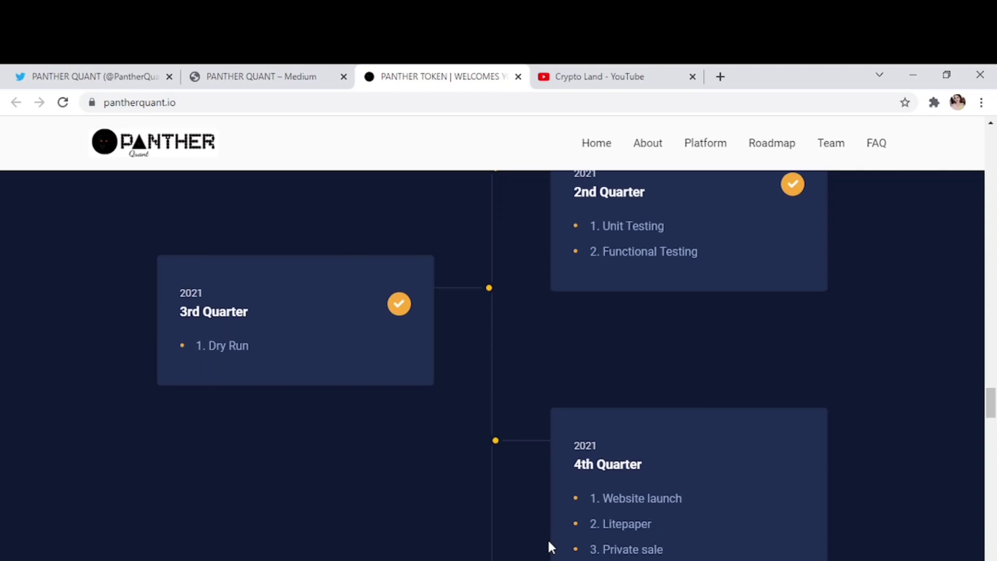
{"action": "scroll", "scroll_direction": "down", "scroll_amount": 3}
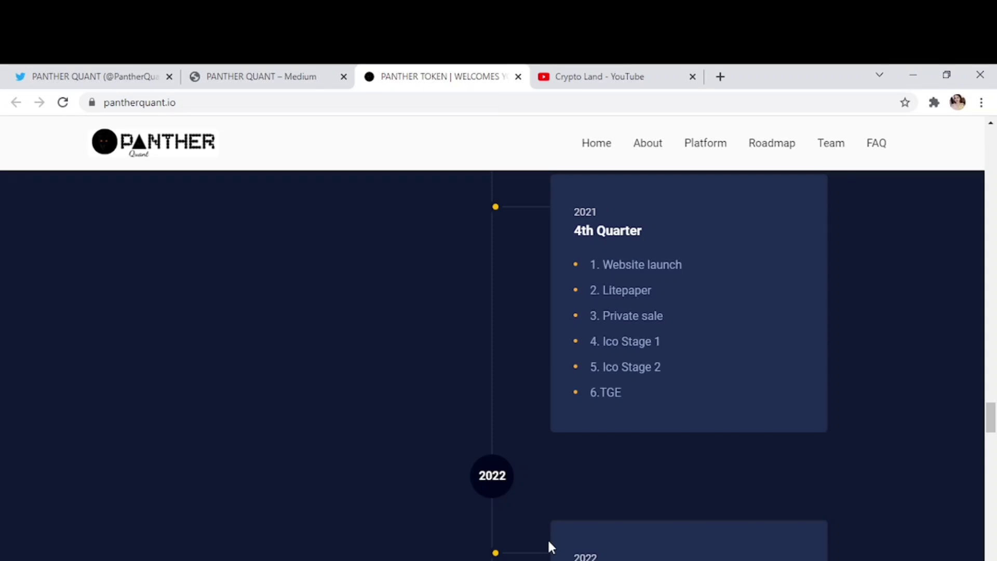
{"action": "scroll", "scroll_direction": "down", "scroll_amount": 3}
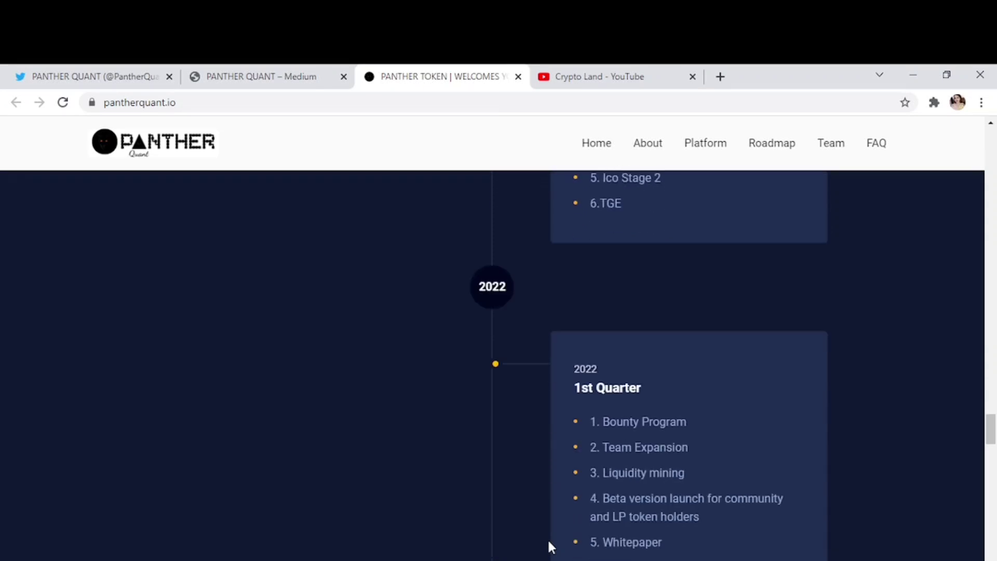
{"action": "scroll", "scroll_direction": "down", "scroll_amount": 3}
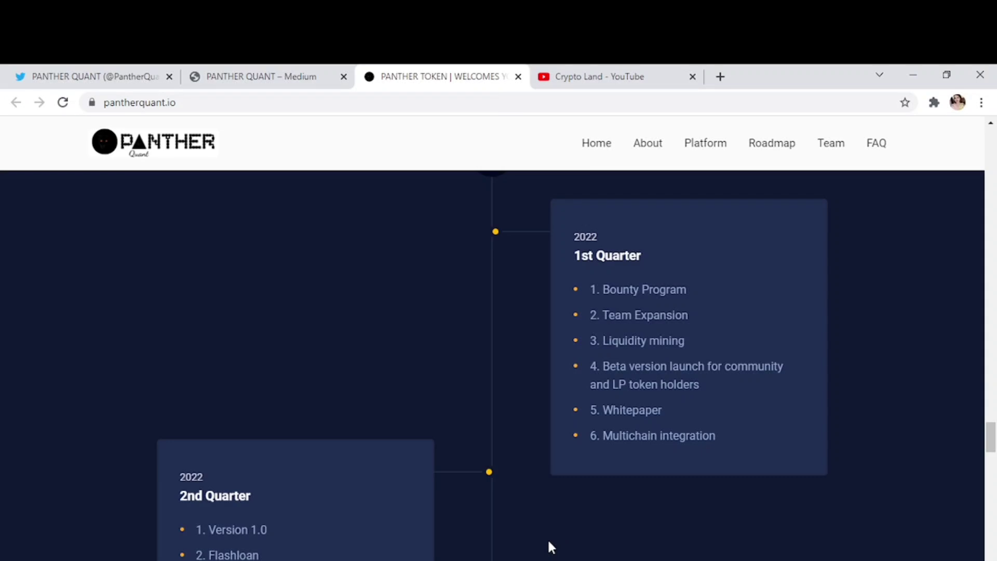
{"action": "scroll", "scroll_direction": "down", "scroll_amount": 3}
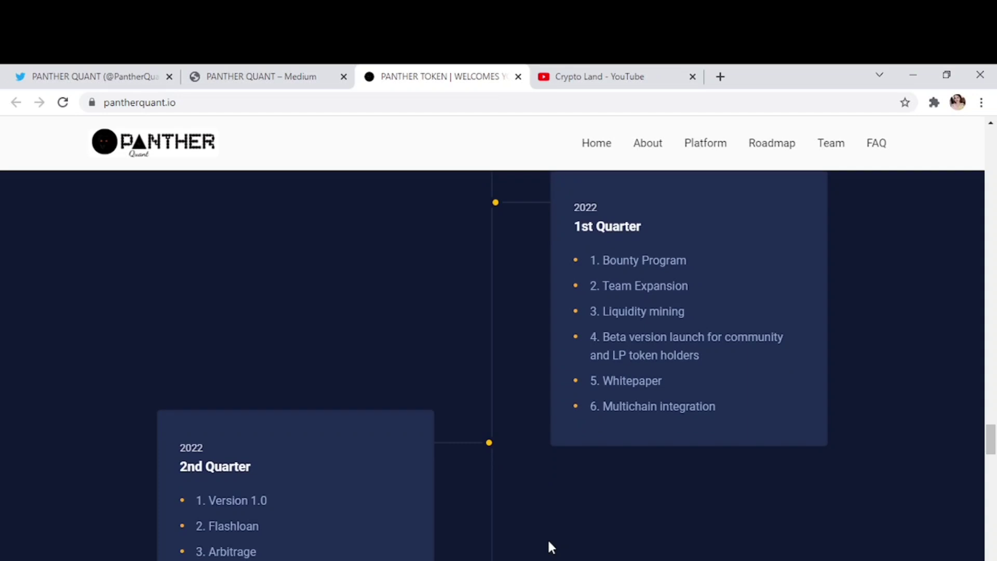
{"action": "scroll", "scroll_direction": "down", "scroll_amount": 3}
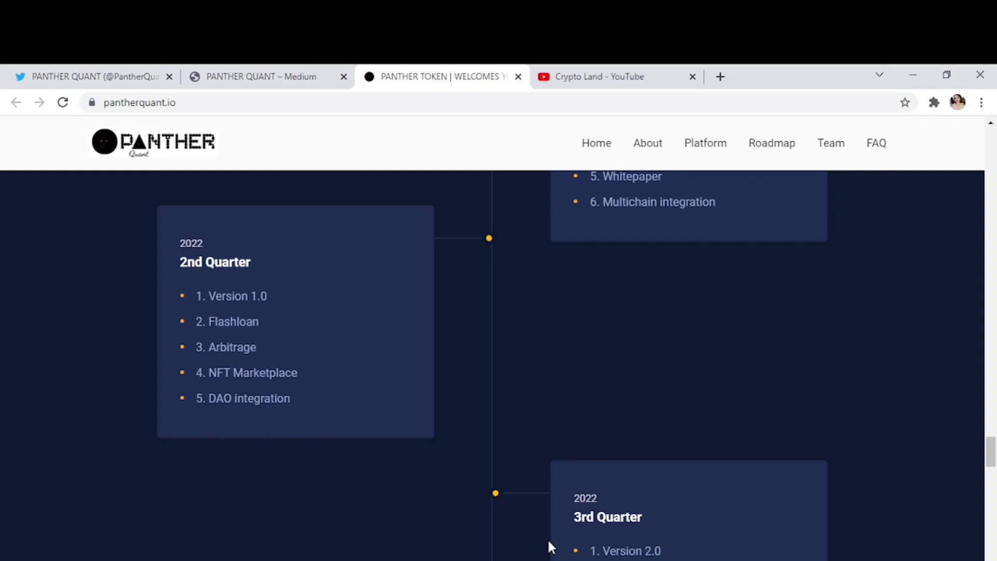
{"action": "scroll", "scroll_direction": "down", "scroll_amount": 3}
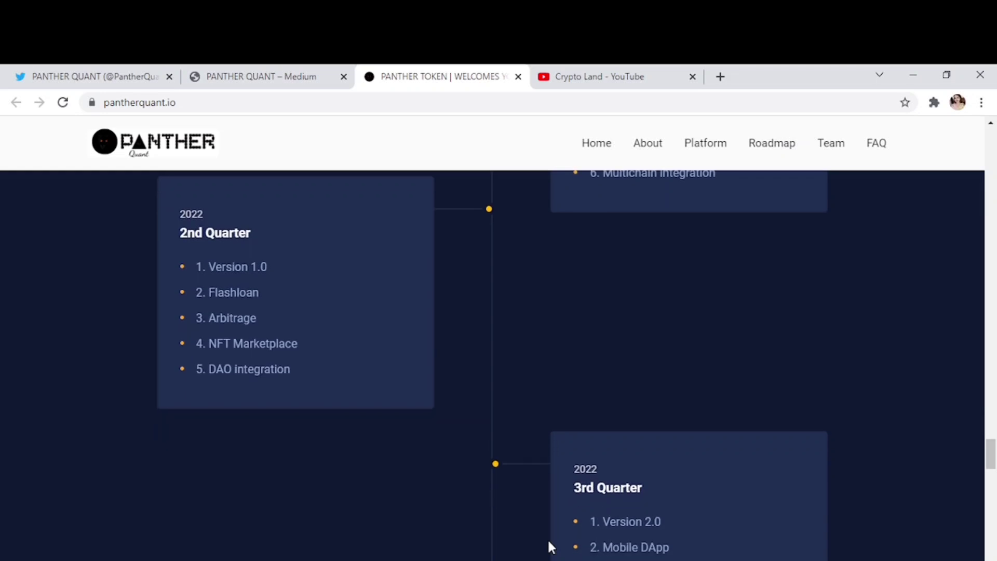
{"action": "scroll", "scroll_direction": "down", "scroll_amount": 3}
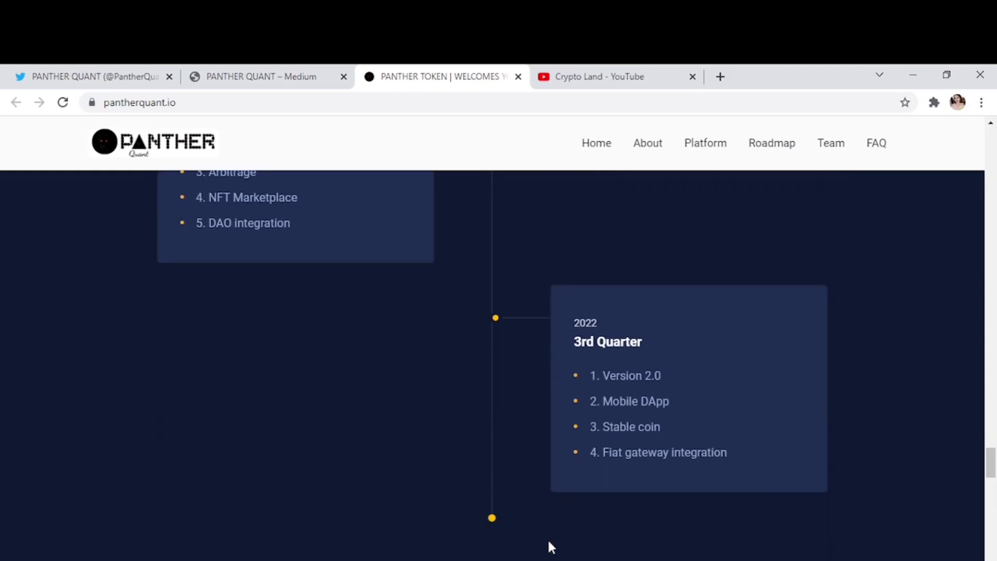
{"action": "scroll", "scroll_direction": "down", "scroll_amount": 3}
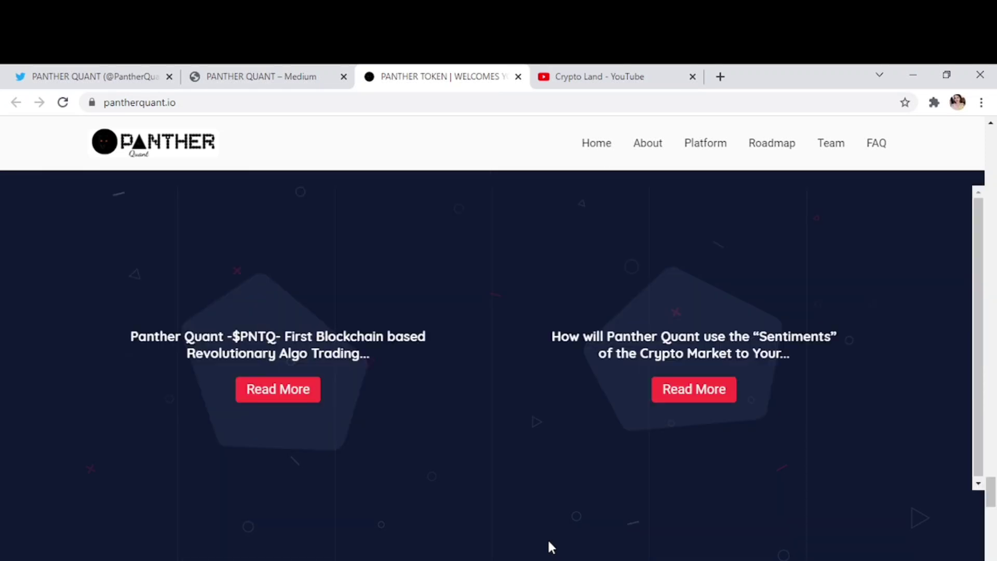
{"action": "mouse_move", "coordinate": [534, 463]}
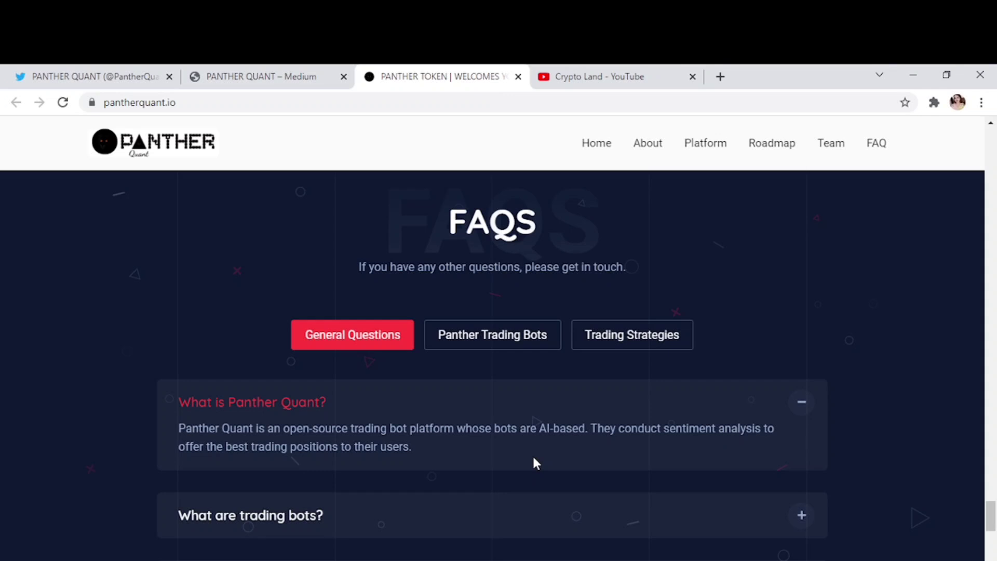
Step: Scroll down to the FAQs and back up to the 'What is Panther Quant?' answer
{"action": "scroll", "scroll_direction": "down", "scroll_amount": 3}
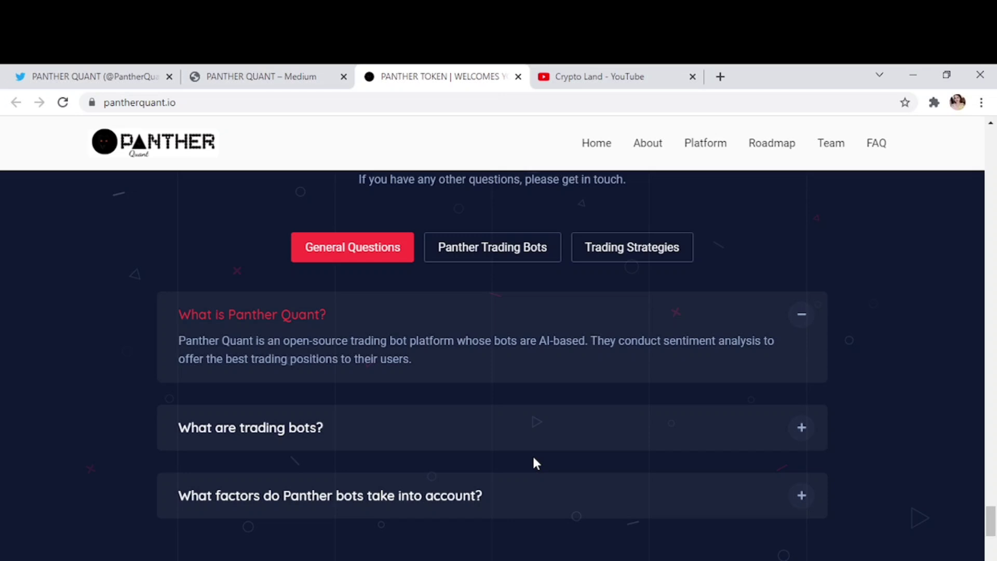
{"action": "scroll", "scroll_direction": "up", "scroll_amount": 3}
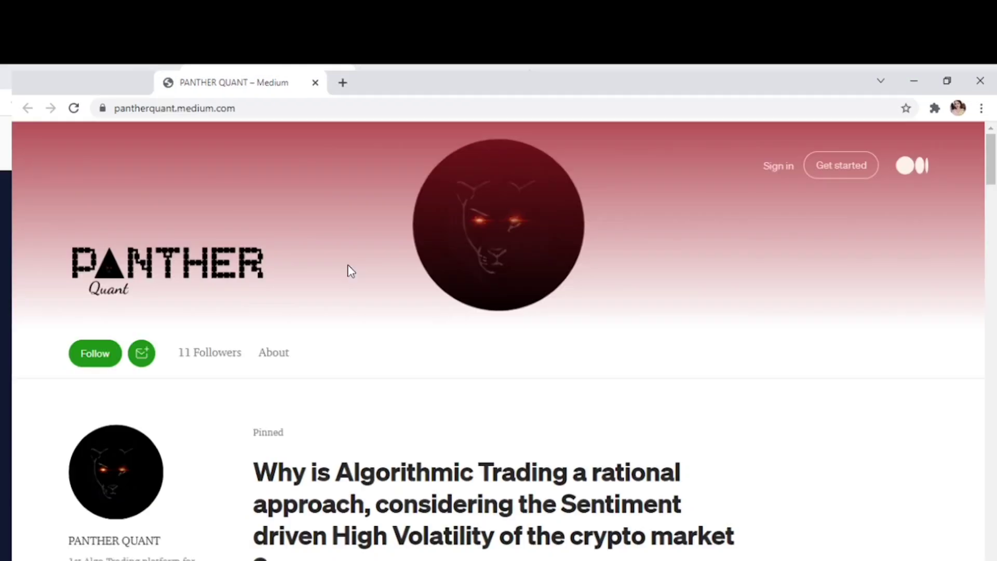
Step: Scroll into the pinned Medium article on algorithmic trading and crypto volatility
{"action": "scroll", "scroll_direction": "down", "scroll_amount": 3}
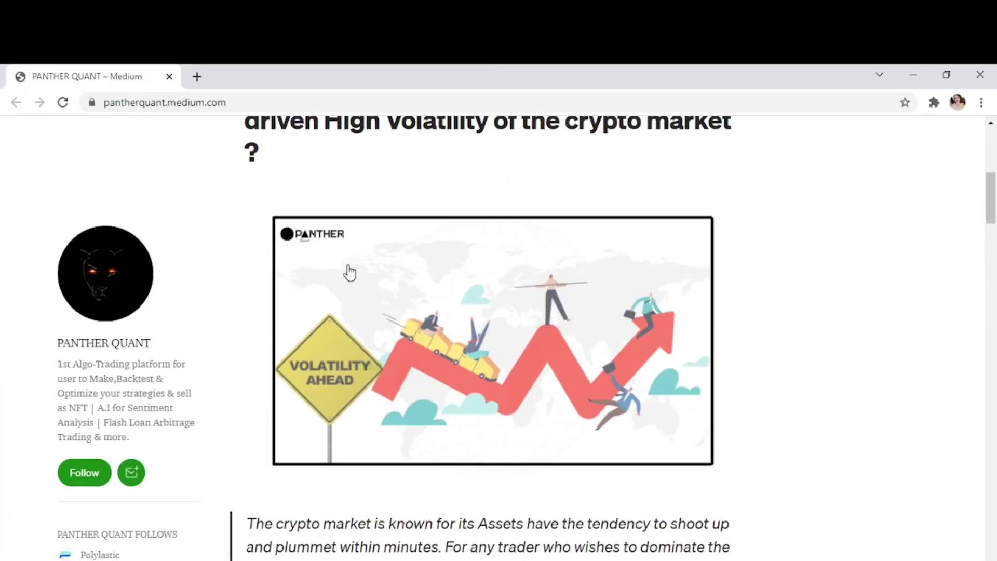
{"action": "scroll", "scroll_direction": "down", "scroll_amount": 3}
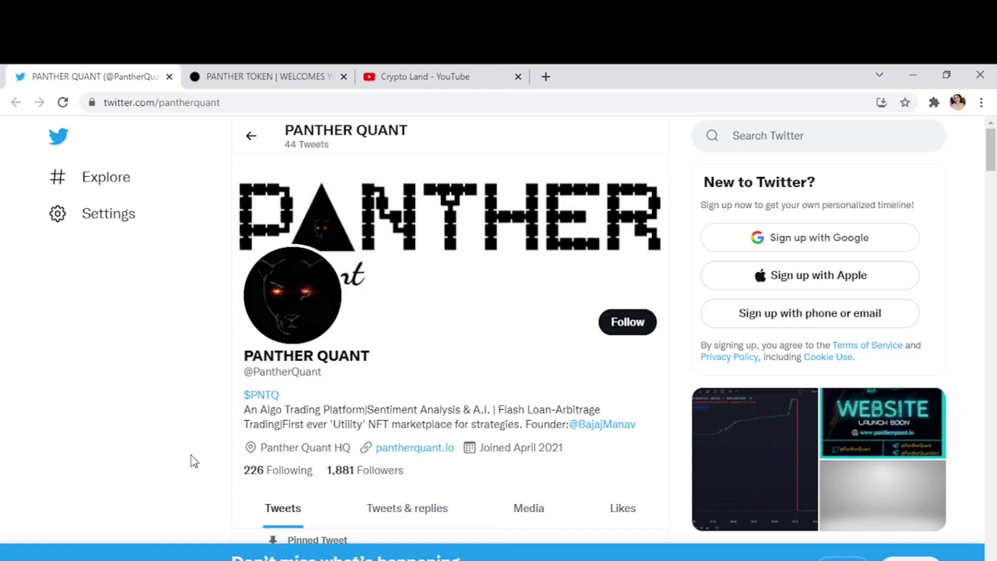
Step: Scroll to the pinned 'website is live' tweet, back up, and follow the founder bio link
{"action": "scroll", "scroll_direction": "down", "scroll_amount": 3}
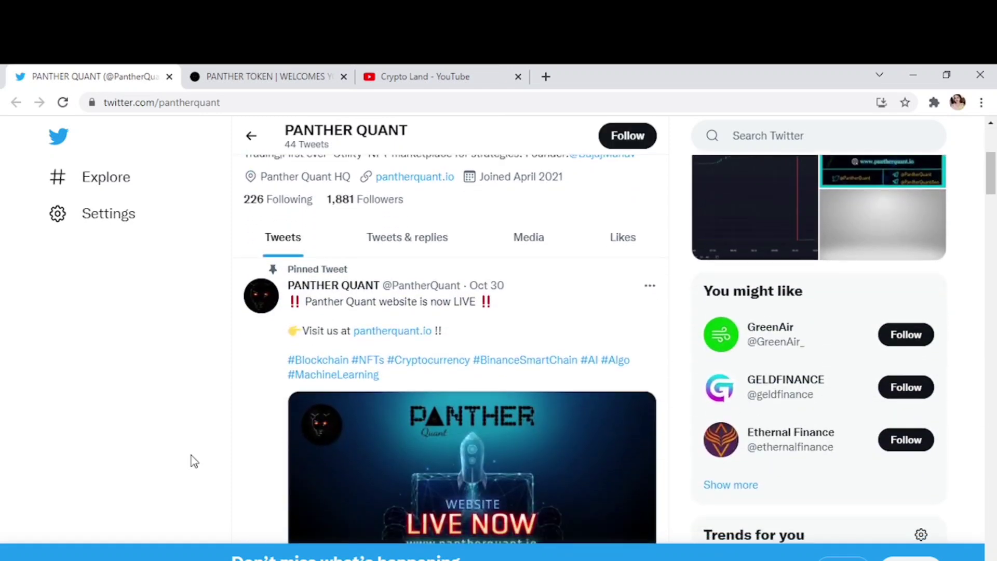
{"action": "scroll", "scroll_direction": "down", "scroll_amount": 3}
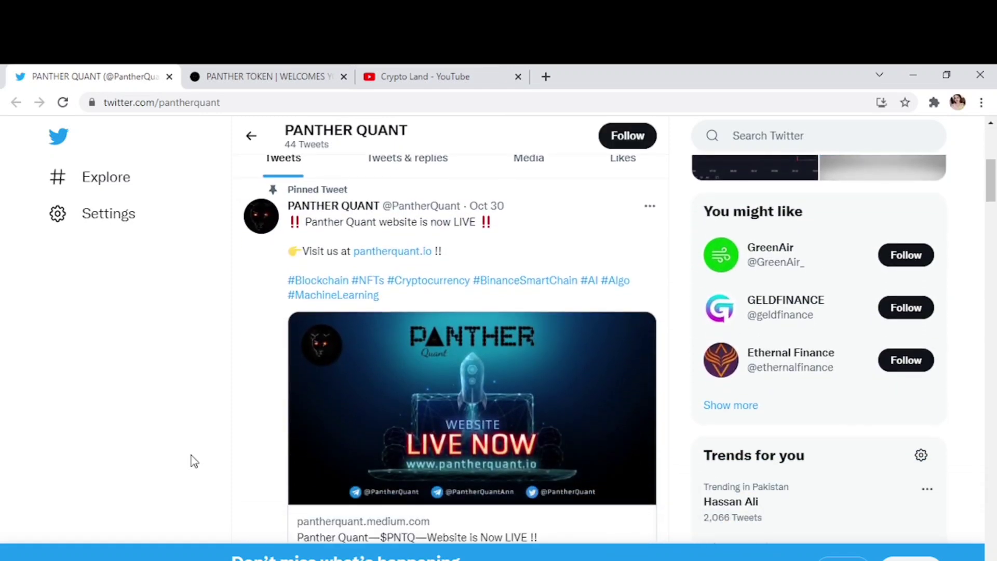
{"action": "scroll", "scroll_direction": "up", "scroll_amount": 3}
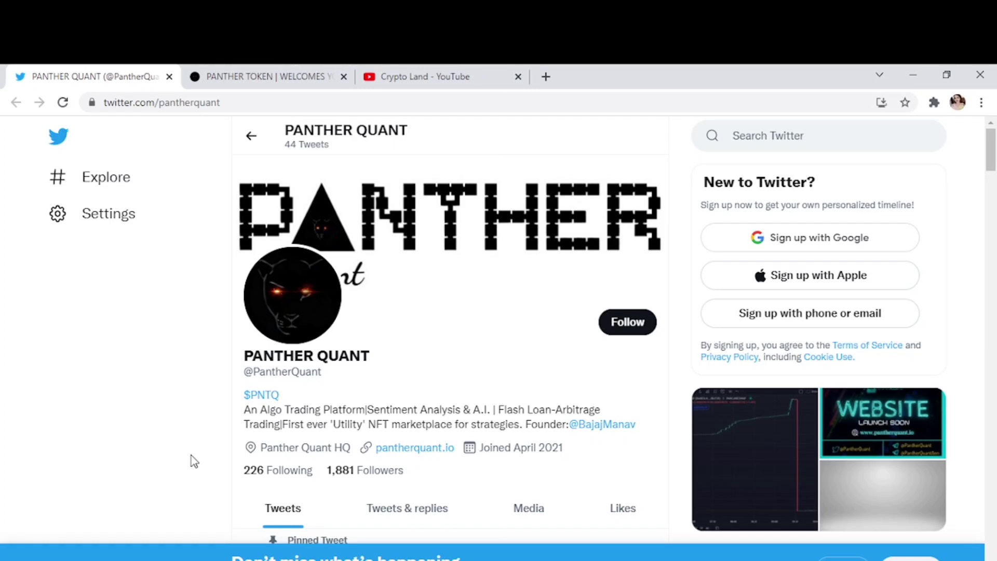
{"action": "mouse_move", "coordinate": [539, 468]}
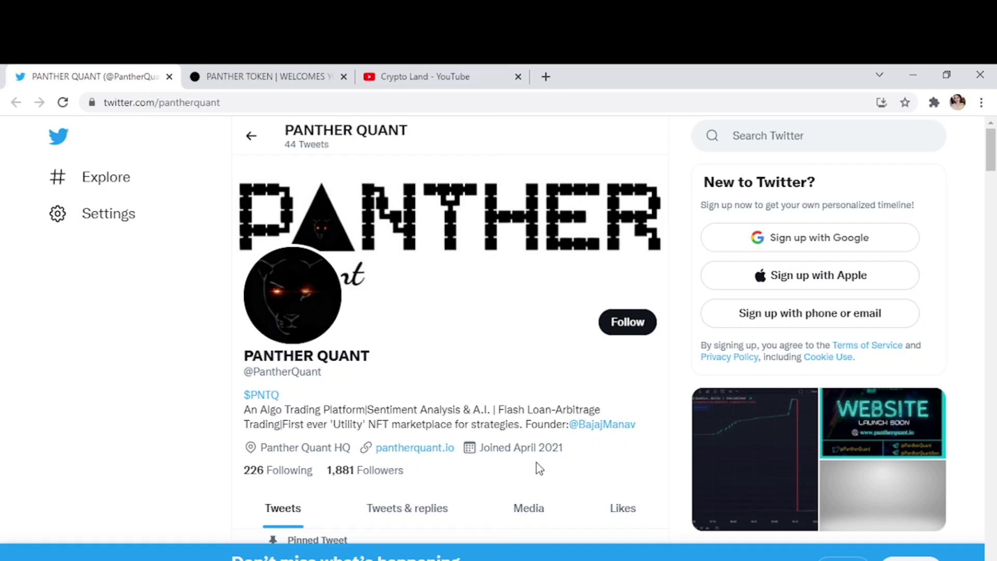
{"action": "mouse_move", "coordinate": [601, 424]}
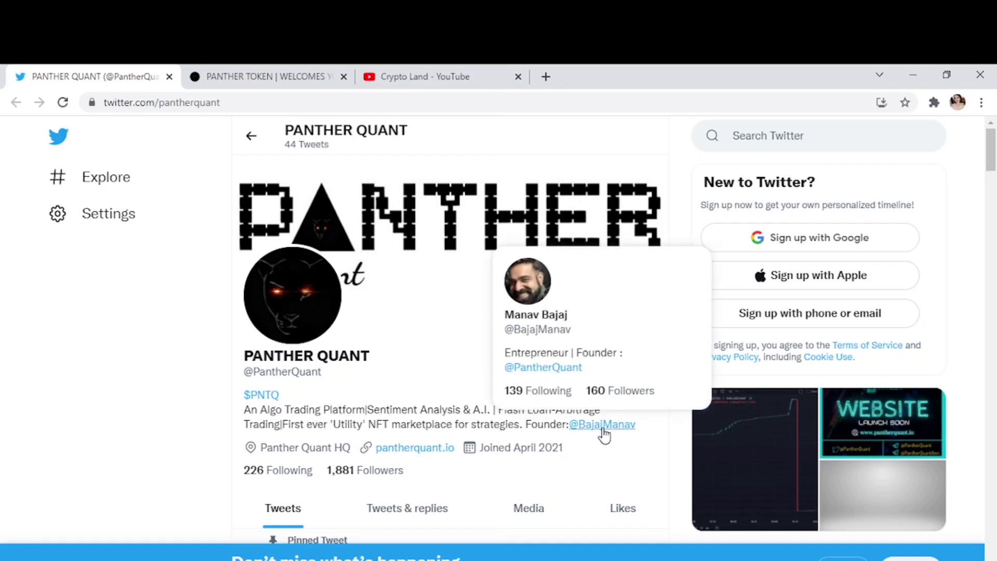
{"action": "left_click", "coordinate": [415, 447]}
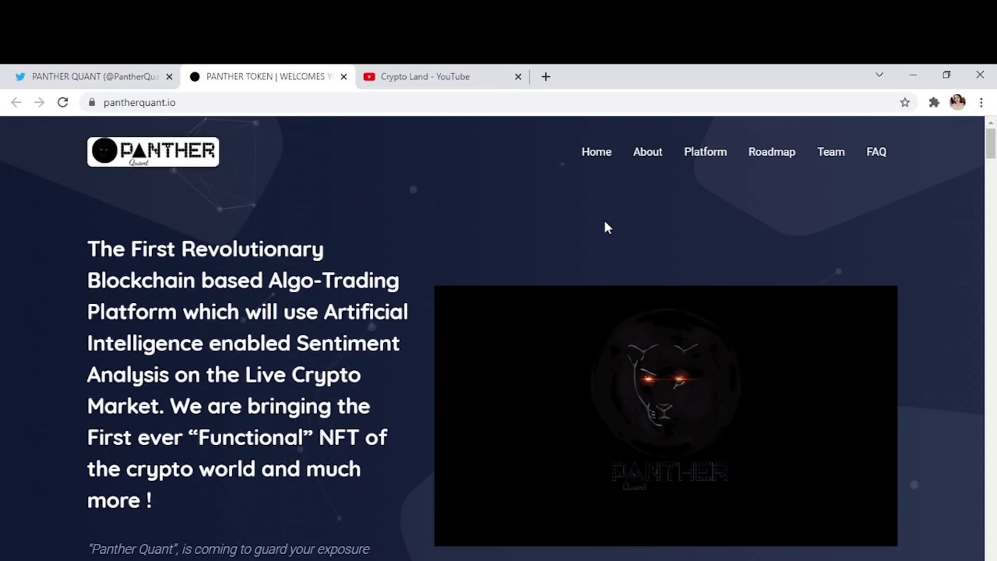
{"action": "mouse_move", "coordinate": [871, 215]}
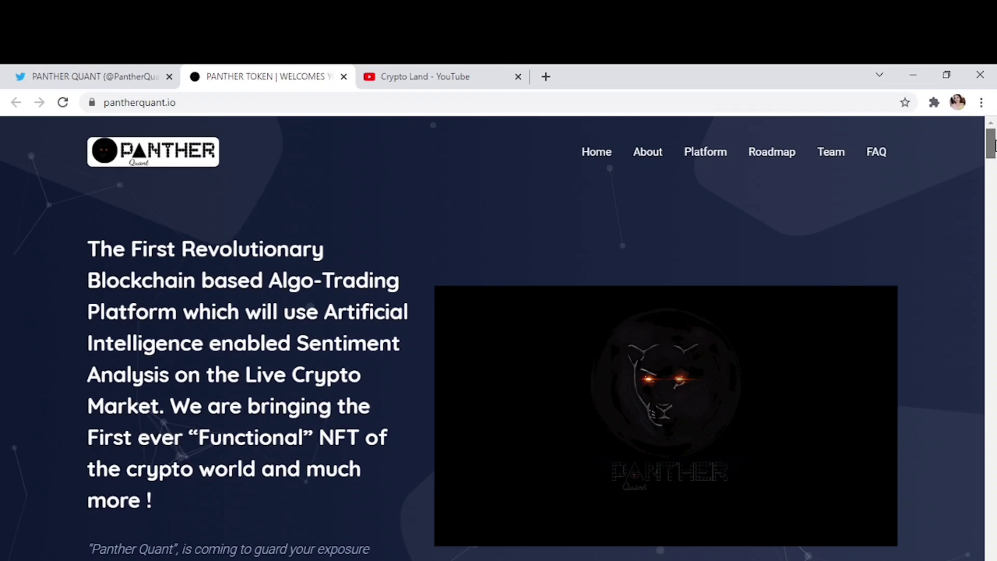
Step: Scroll to the footer showing the support email, Telegram, Twitter and Medium links
{"action": "scroll", "scroll_direction": "down", "scroll_amount": 3}
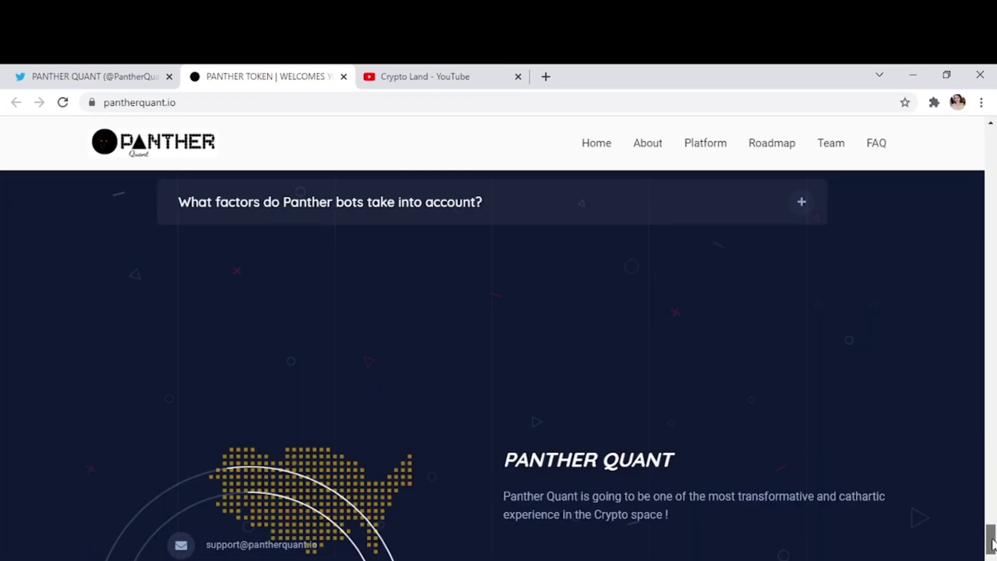
{"action": "scroll", "scroll_direction": "down", "scroll_amount": 3}
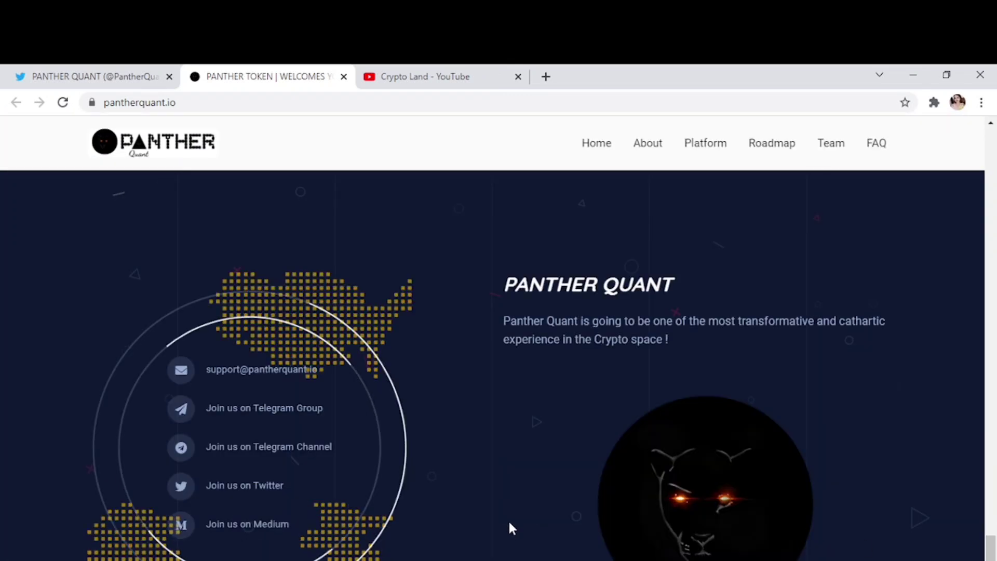